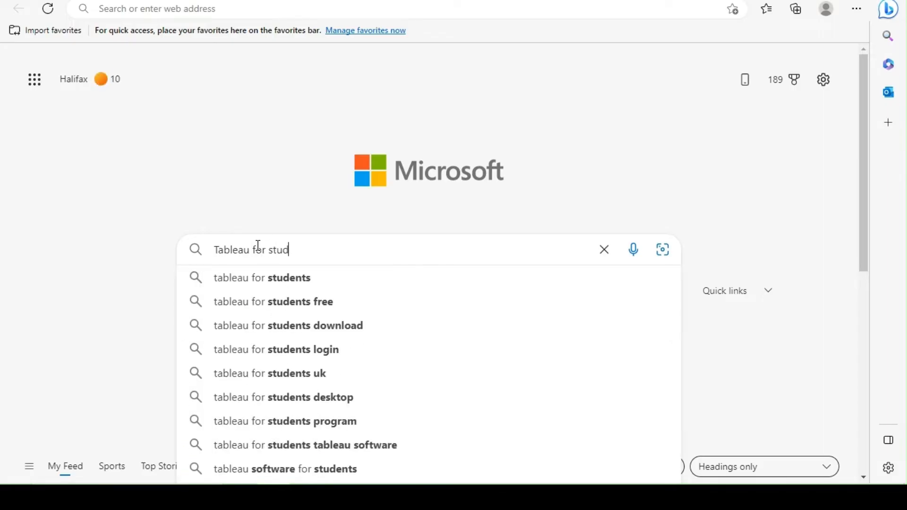
# Search Bing for 'tableau for students' and open the Tableau for Students result.
pyautogui.click(261, 278)
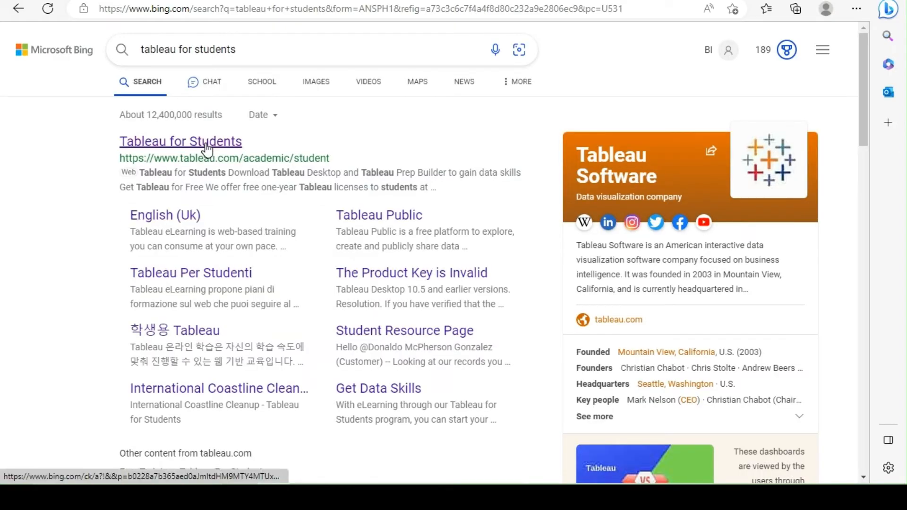
pyautogui.click(180, 142)
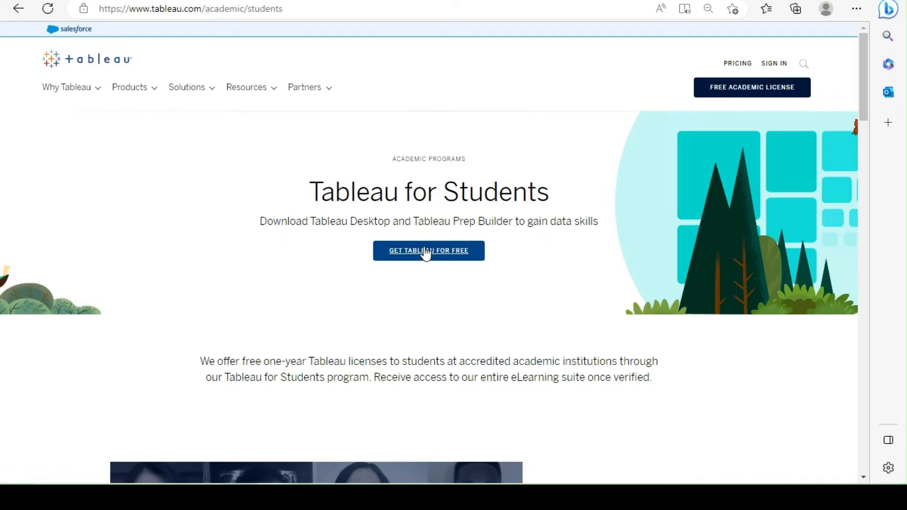
# Request the free student license and fill in birth date, language, country, school, graduation year, intended use.
pyautogui.click(429, 250)
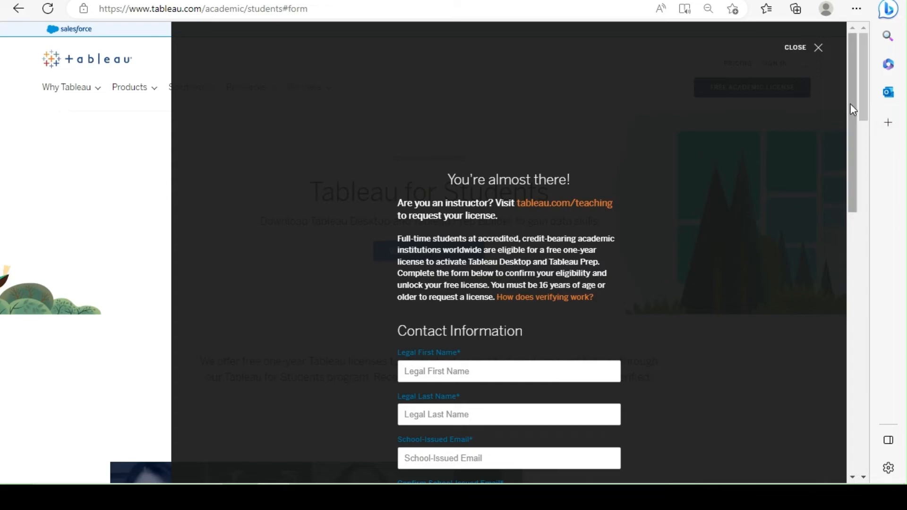
pyautogui.scroll(-3)
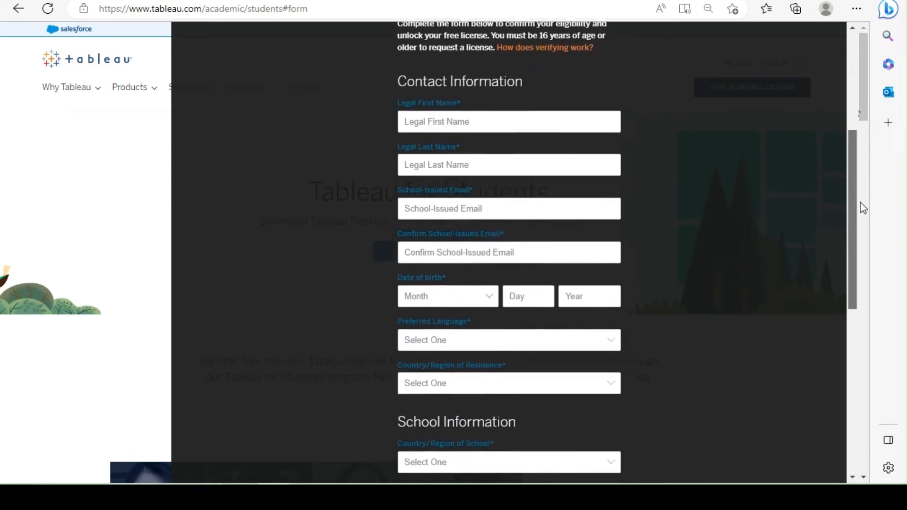
pyautogui.scroll(-3)
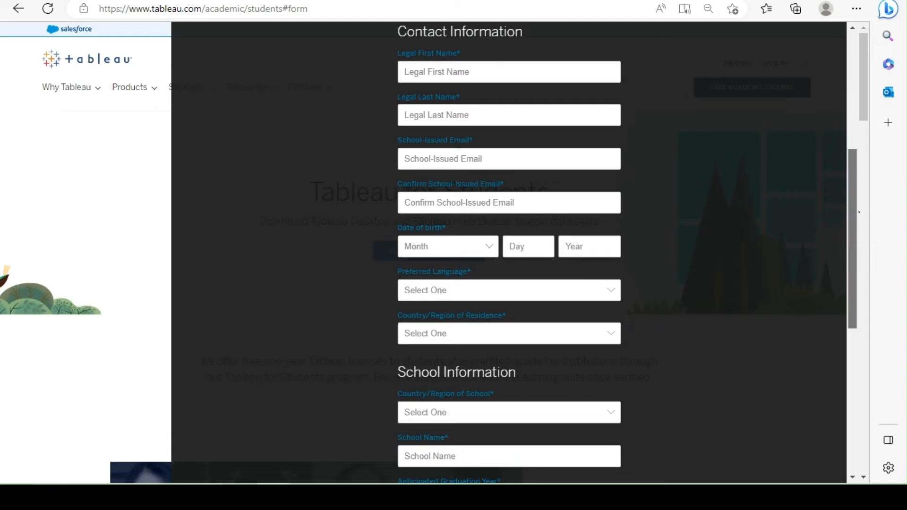
pyautogui.scroll(-3)
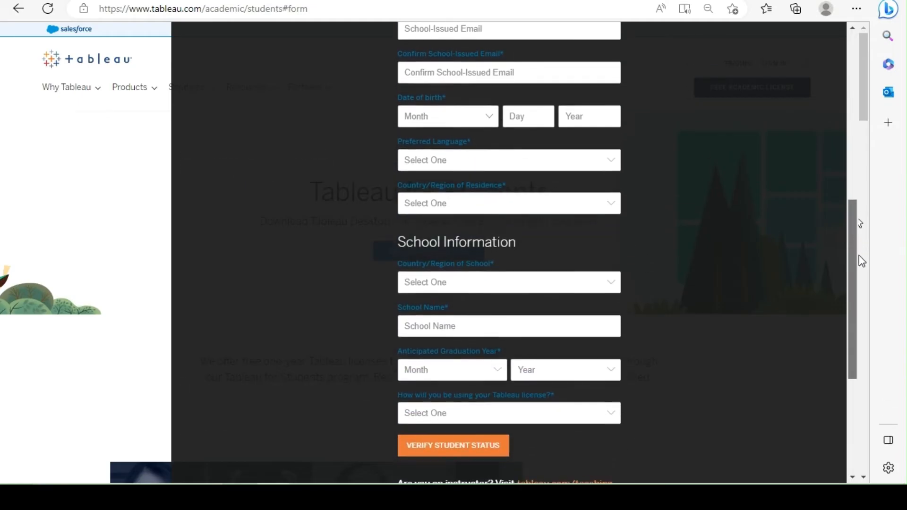
pyautogui.scroll(-3)
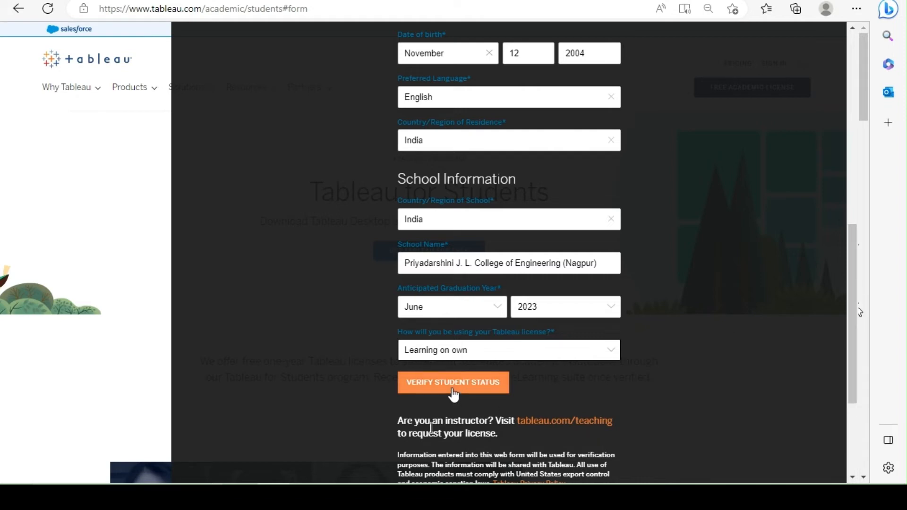
# Submit the form, upload Student ID card.jpg, and continue to send it for verification.
pyautogui.click(453, 382)
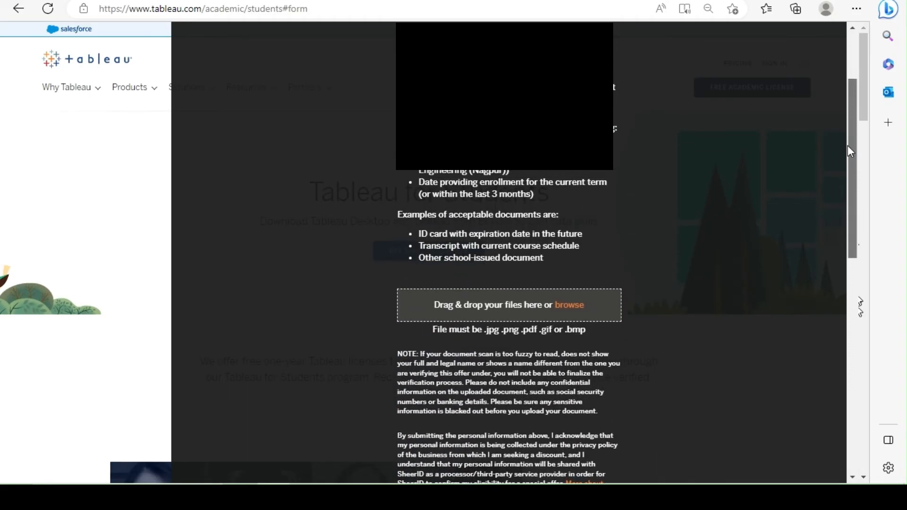
pyautogui.click(569, 305)
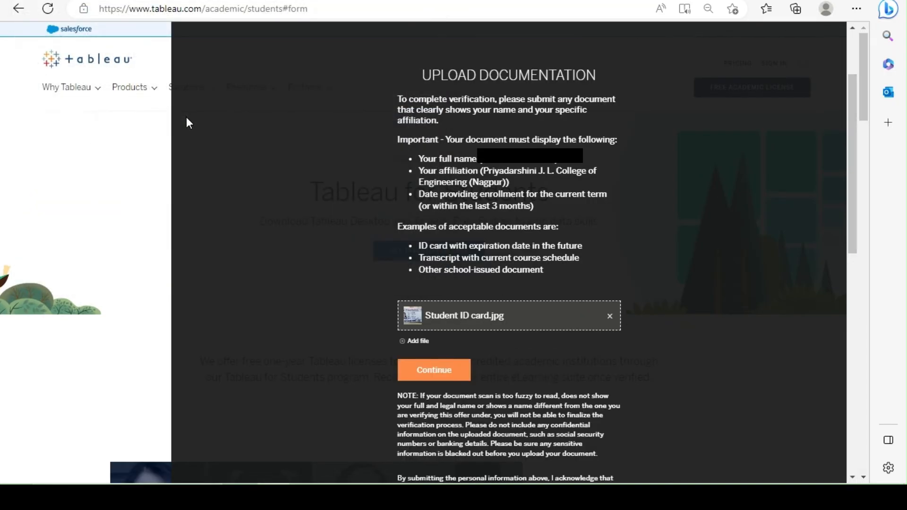
pyautogui.moveTo(428, 372)
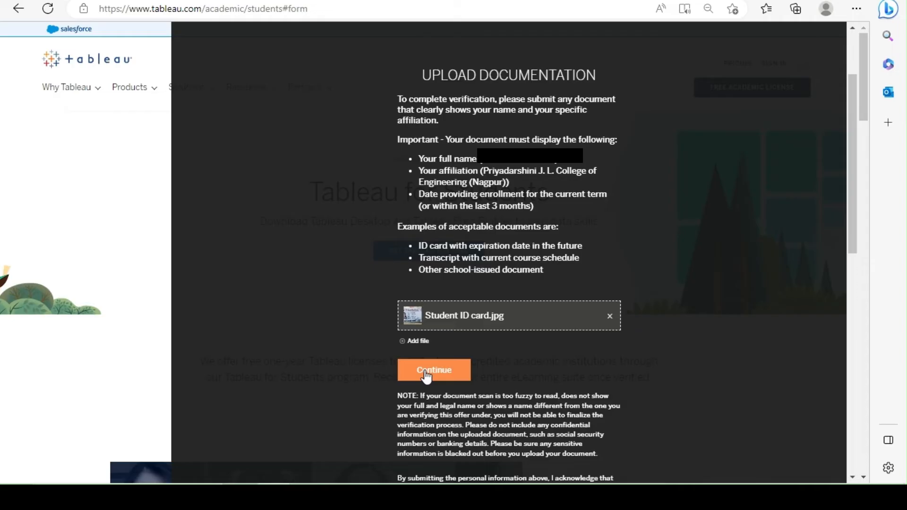
pyautogui.click(434, 370)
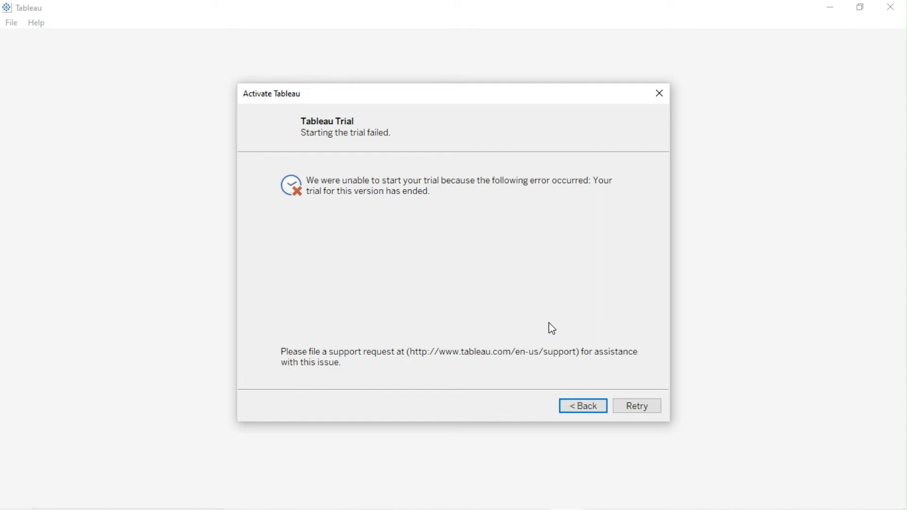
pyautogui.moveTo(583, 386)
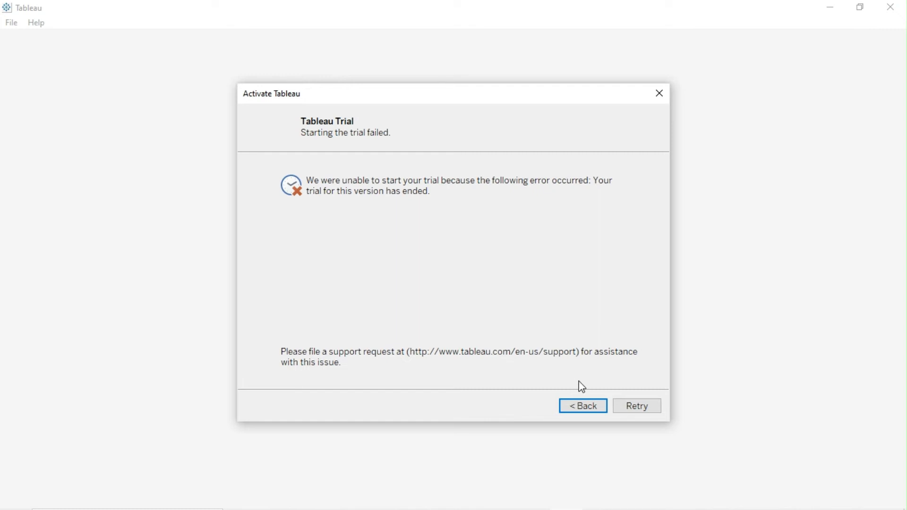
# Go back from the trial error to the activation welcome options.
pyautogui.click(583, 406)
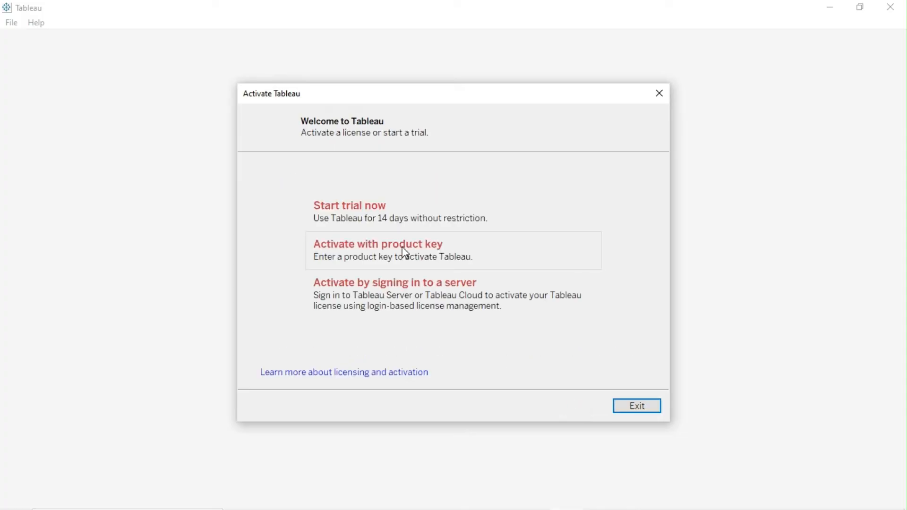
# Activate Tableau with the entered product key and dismiss the success screen.
pyautogui.click(378, 244)
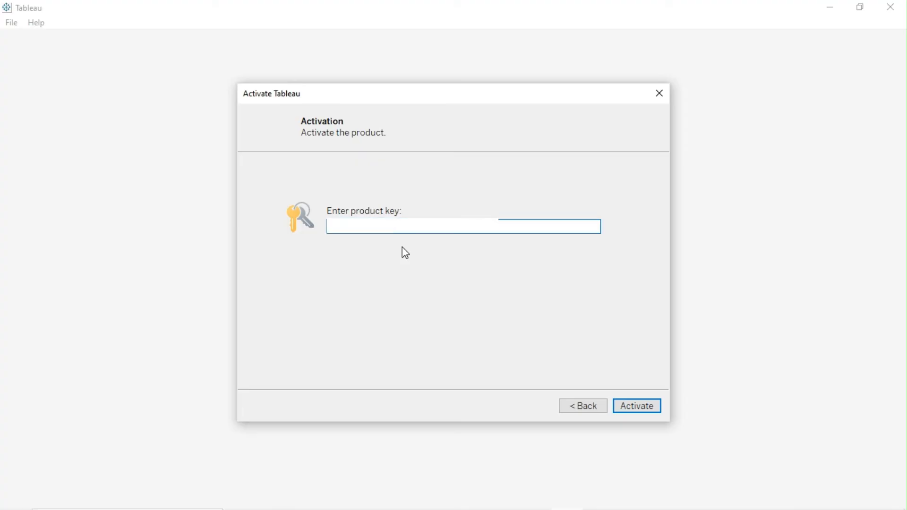
pyautogui.moveTo(628, 331)
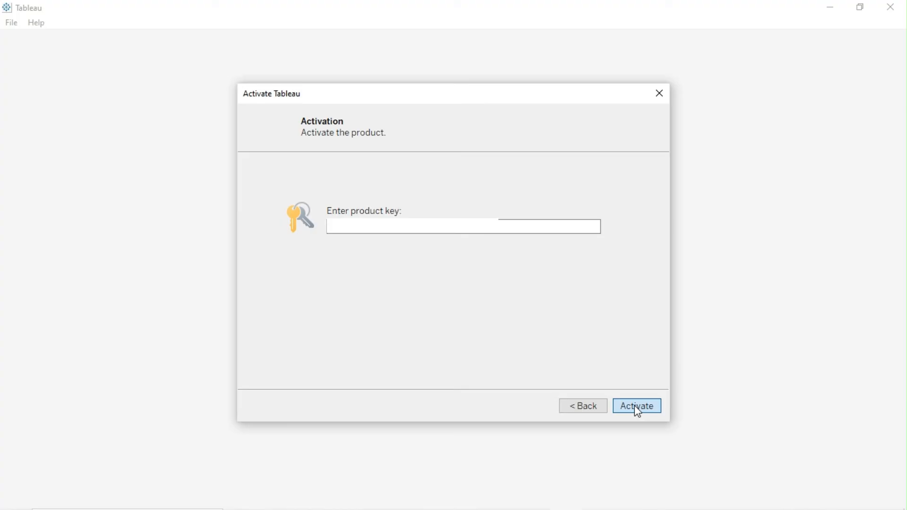
pyautogui.click(636, 418)
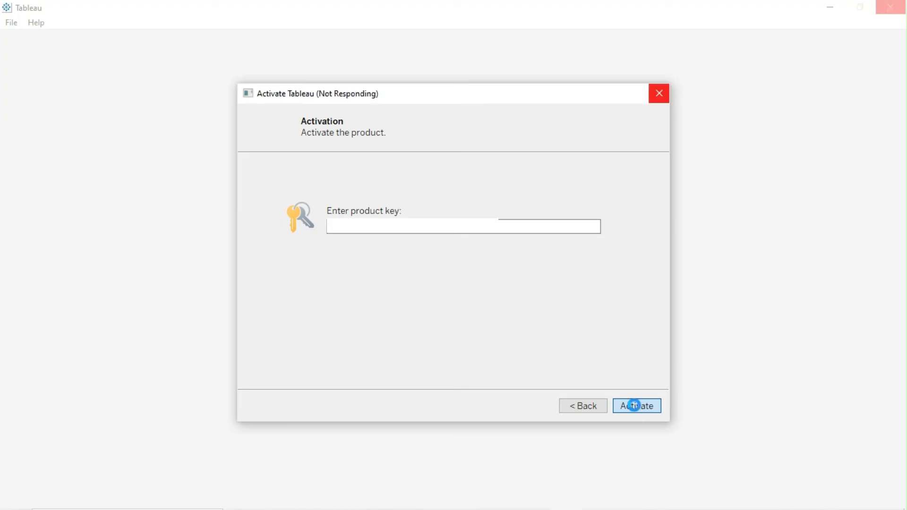
pyautogui.click(636, 406)
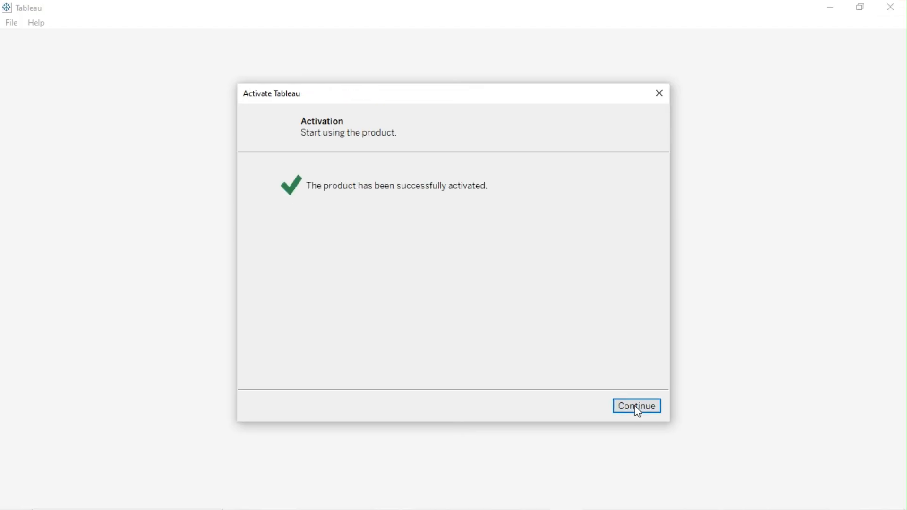
pyautogui.click(636, 406)
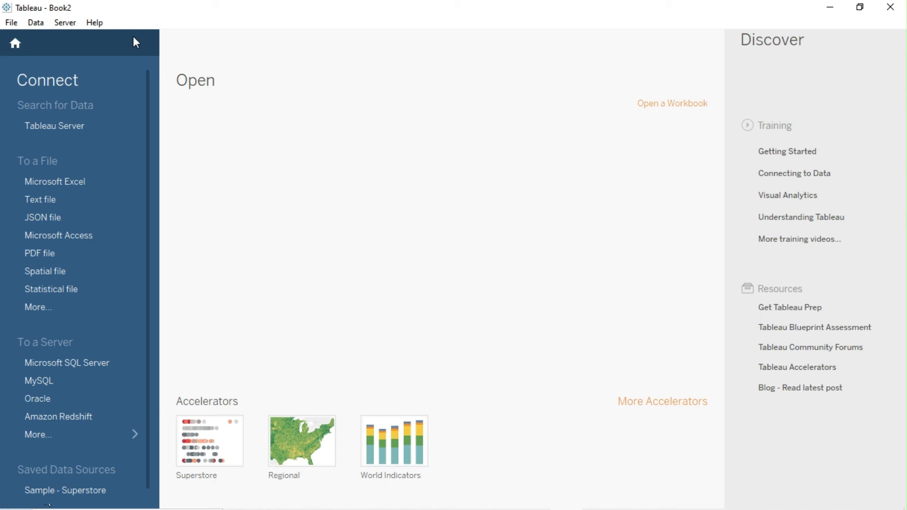
# Choose Help > Manage Product Keys from the start page.
pyautogui.click(94, 23)
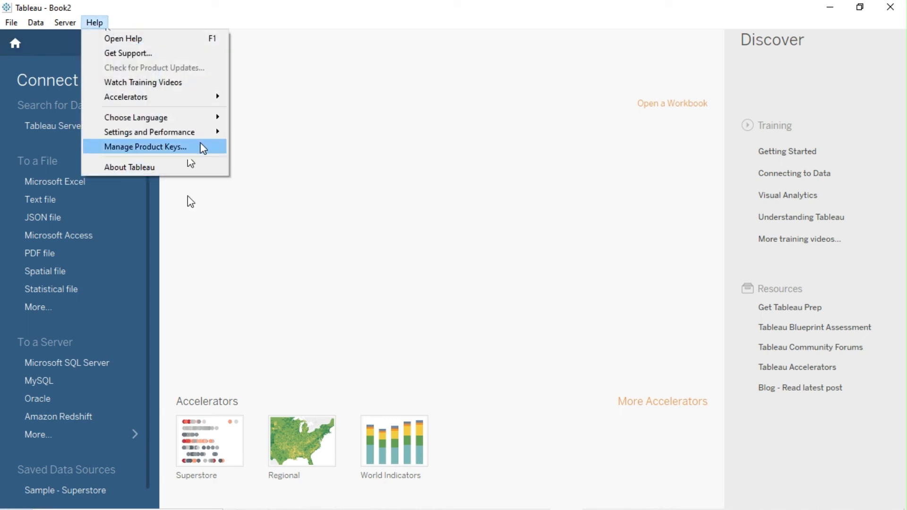
pyautogui.click(145, 147)
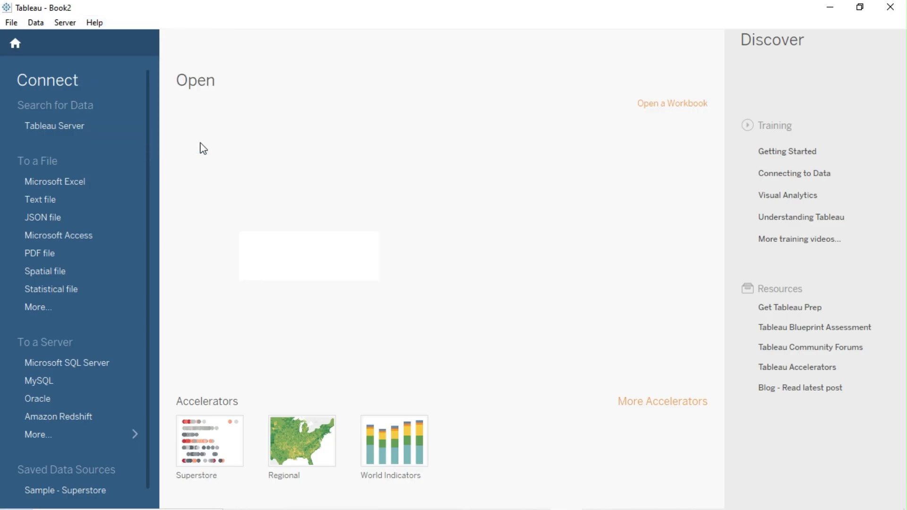